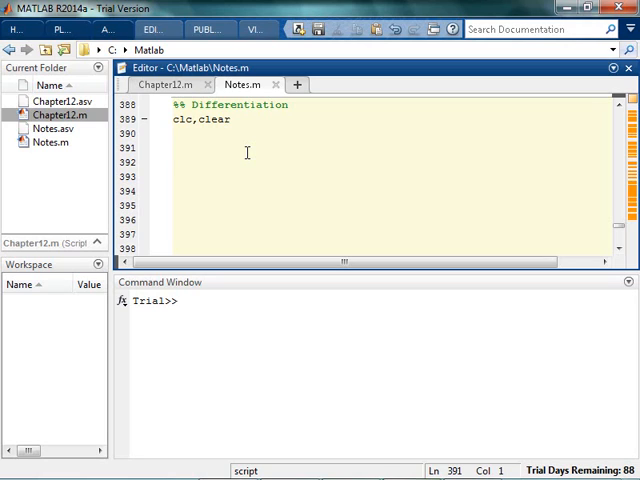
Write syms x y, y = sin(3*x) + exp(5*x) + x^2 + 1/3 and diff(y,x) in Notes.m.
type("syms")
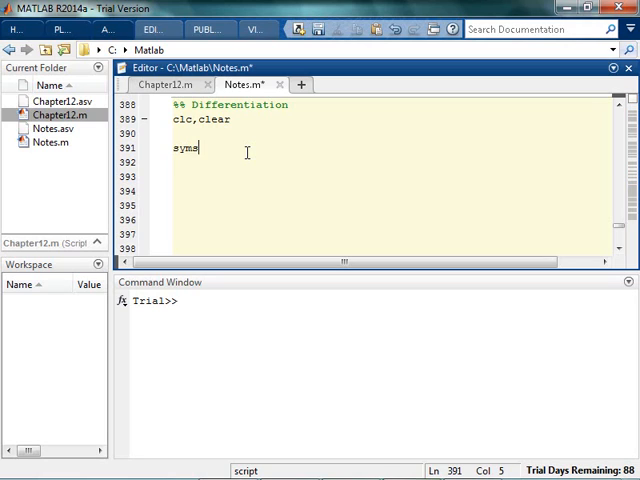
type("x y")
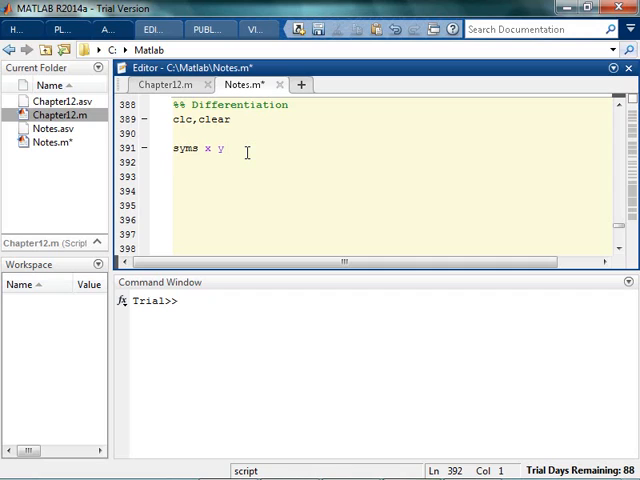
type("y = sin(")
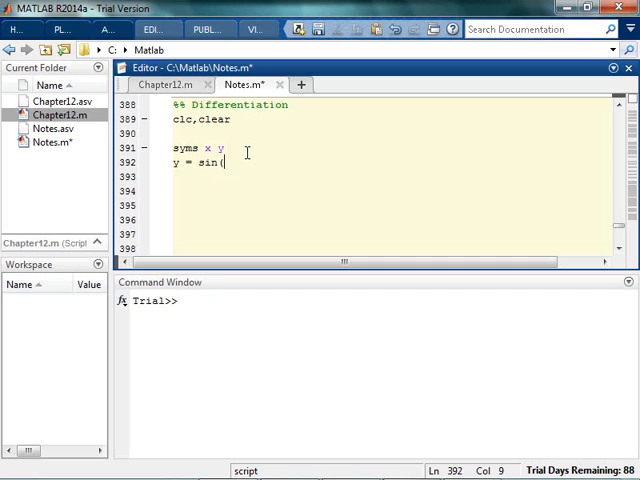
type("3*x) + exp")
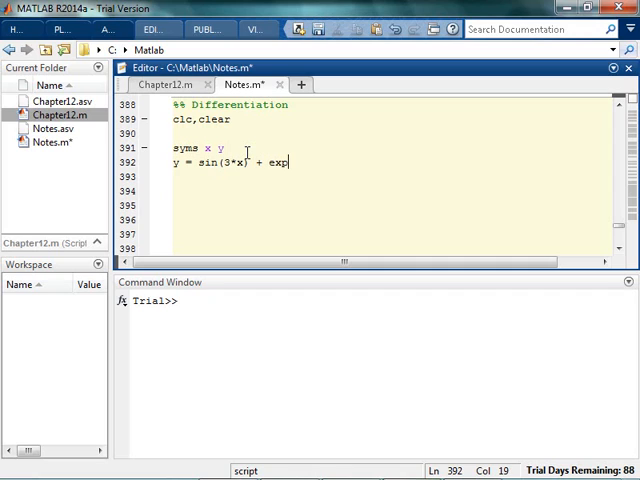
type("(3")
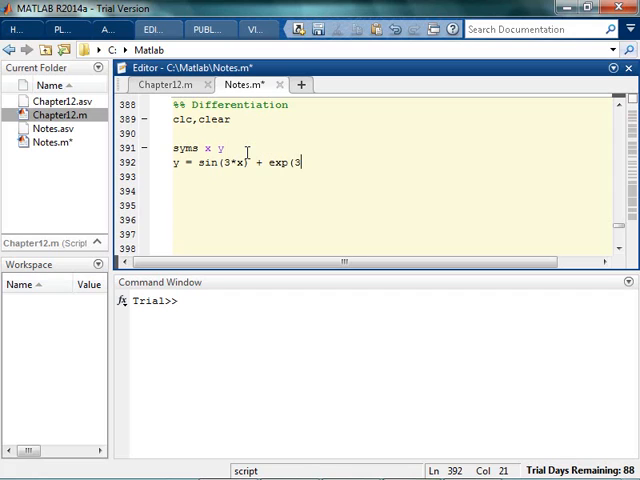
type("5*x) =")
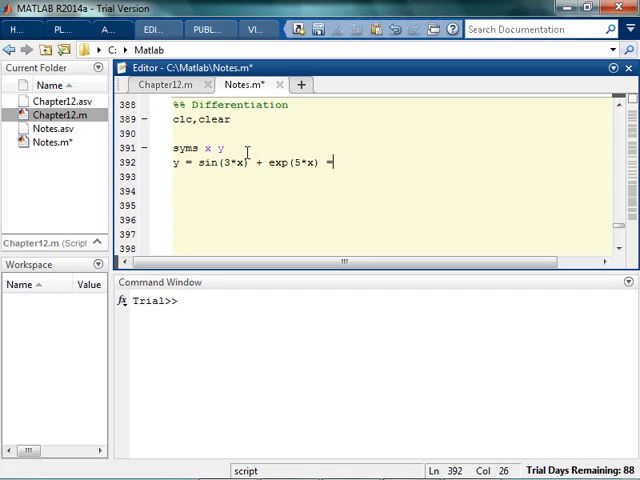
type("+ x^2")
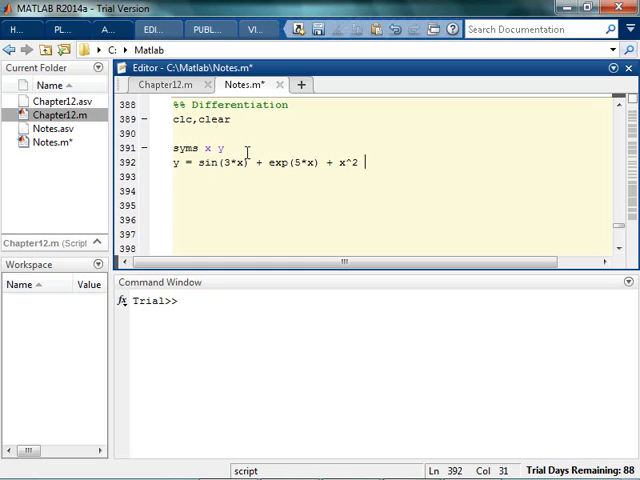
type("+ 1/3")
left_click(394, 176)
type("dif")
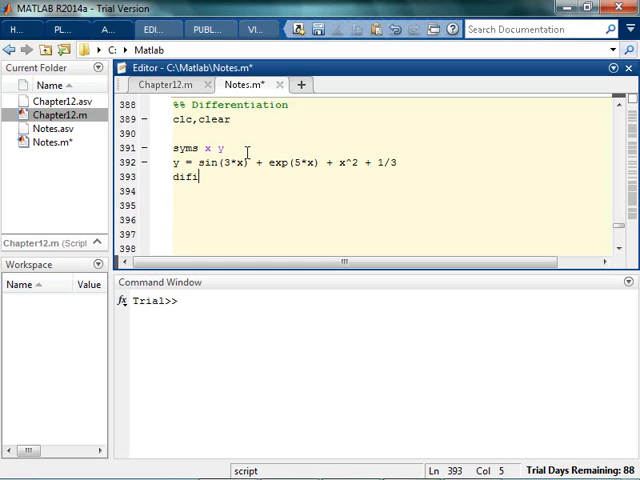
type("f(x")
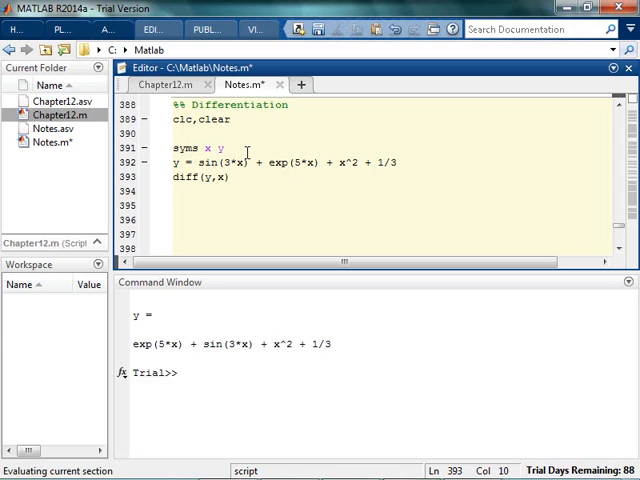
Run the section, then rewrite y as sin(3*x*z) + z*exp(5*x) + x^2 + 1/3*z with diff(y,z) added.
key("f5")
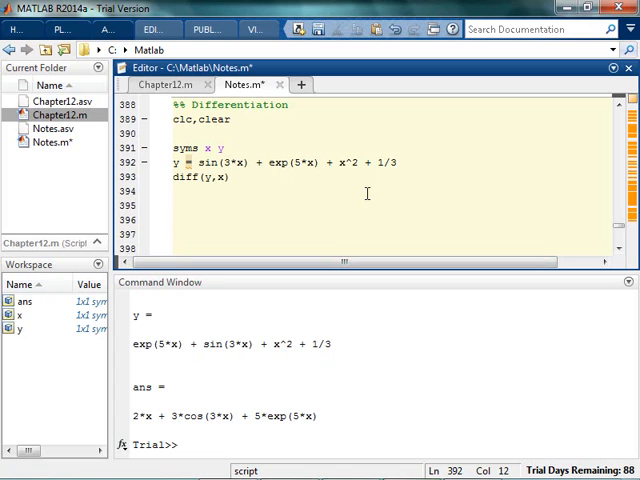
left_click(236, 158)
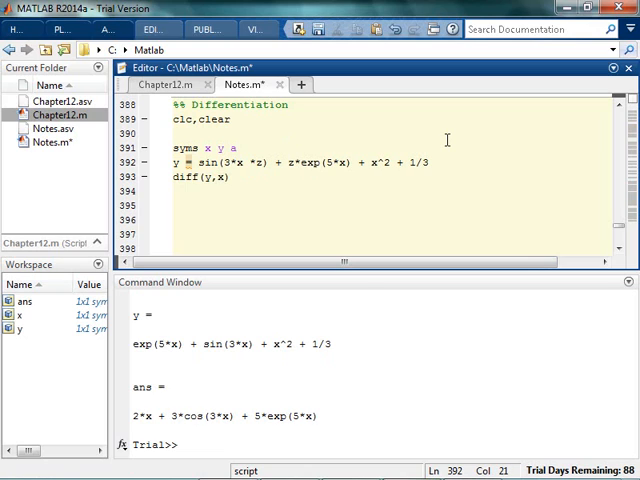
type("*")
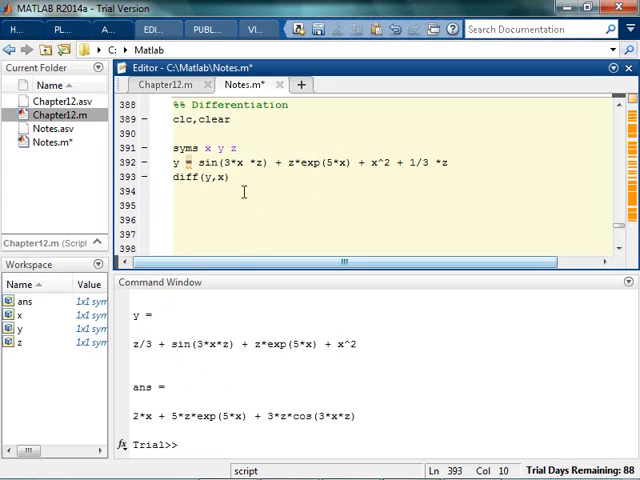
type("diff(y,z")
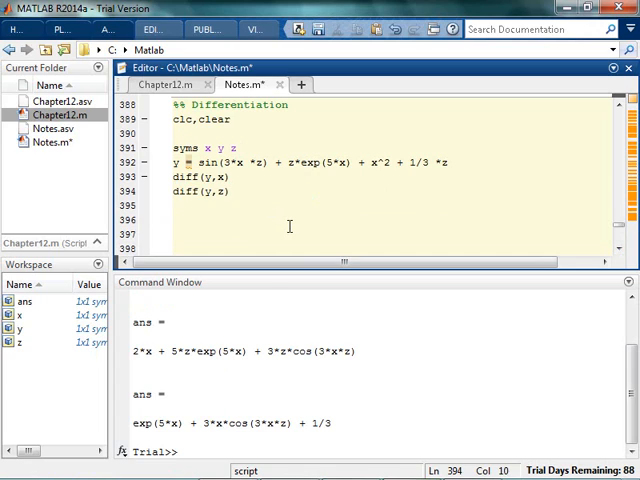
Rerun, then store the z-derivative as dydz = diff(y,z) so it displays as a named result.
key("enter")
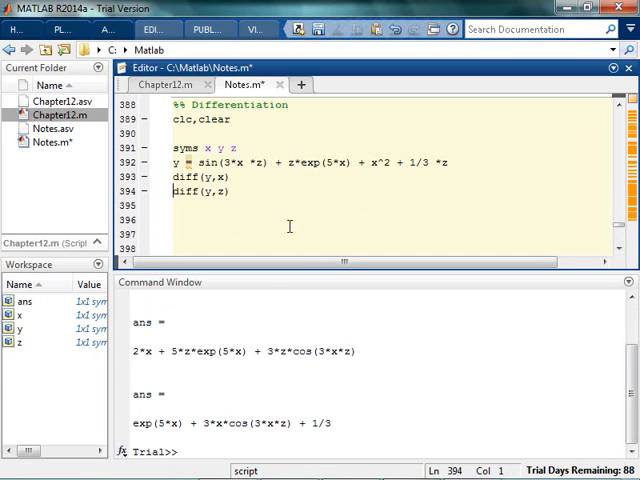
type("diff")
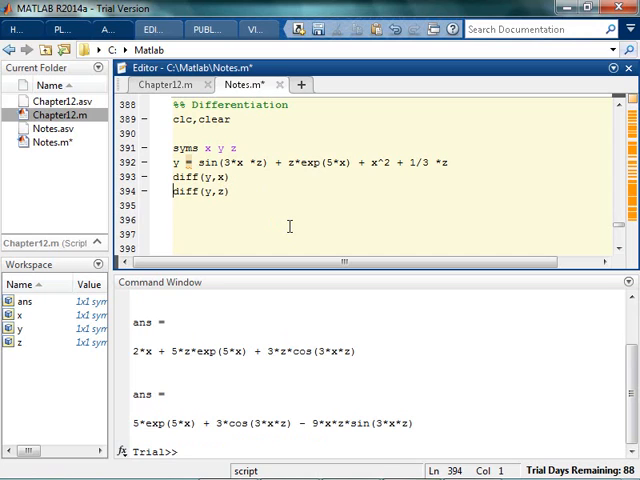
type("dydz =")
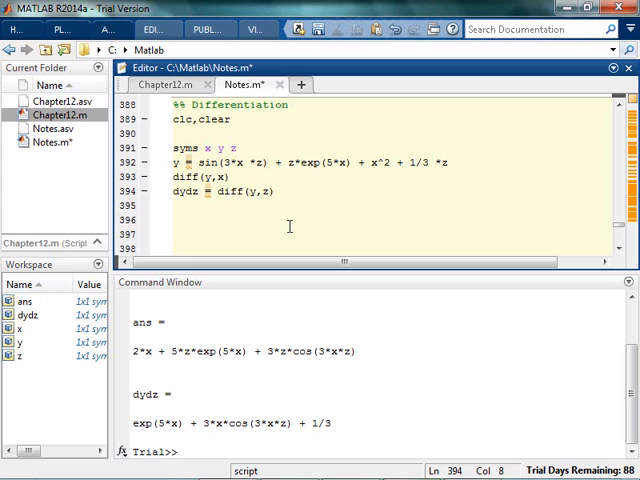
Evaluate subs(dydz,{x,z},{3,5}) giving 3.2690e+06 and start a %% Integration cell header.
type("sub(")
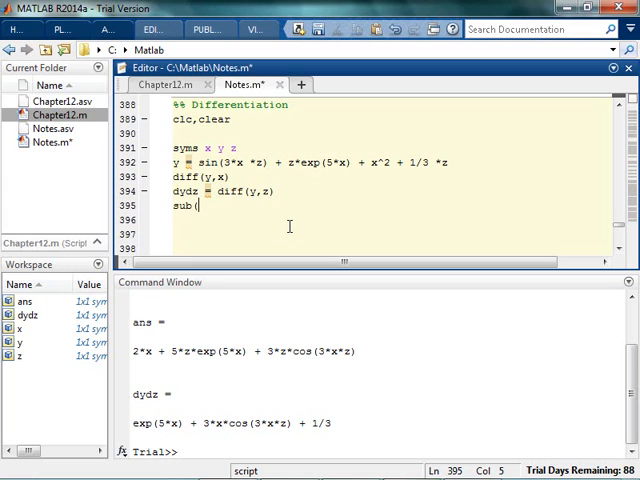
type("dydz,z")
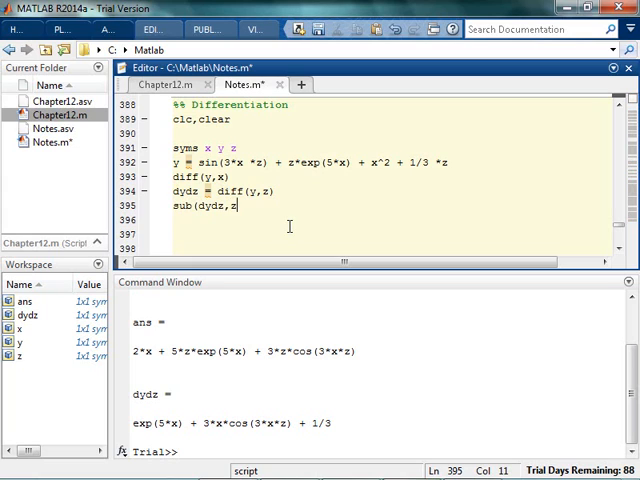
type(",3)")
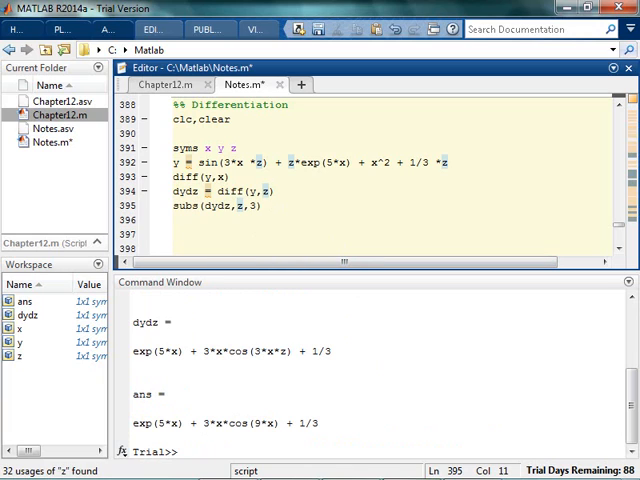
type("(x,")
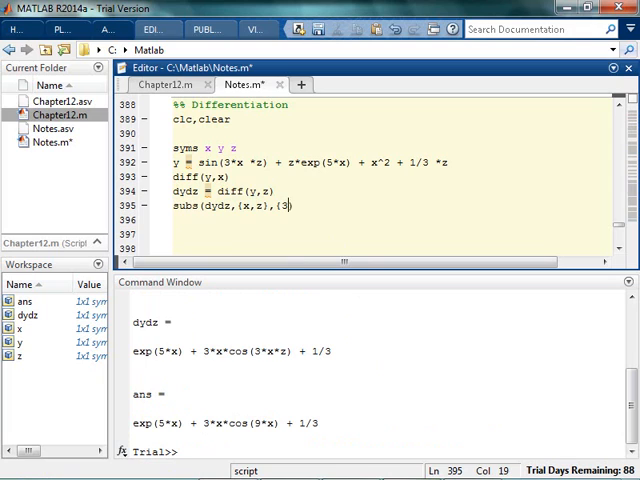
type(",5))")
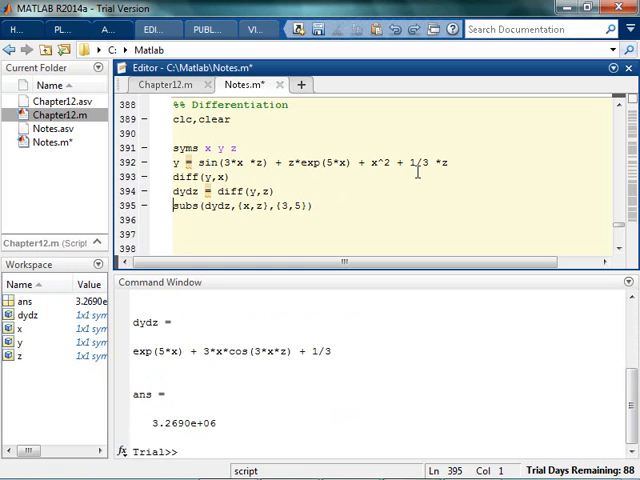
type("%% Integration")
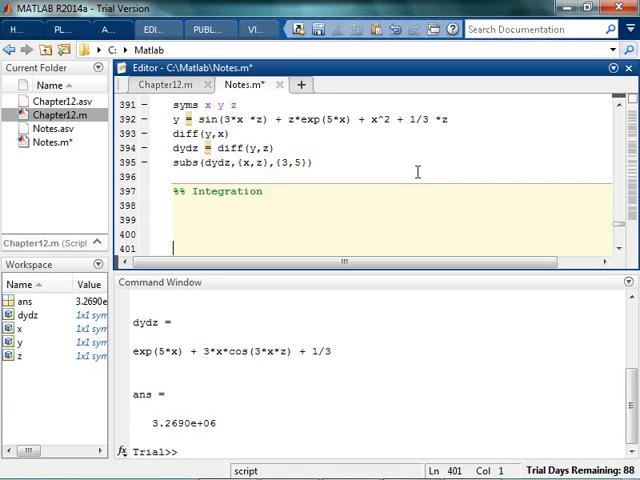
Add int(y,x) under the copied y definition in the Integration cell and run the section.
scroll("up", 3)
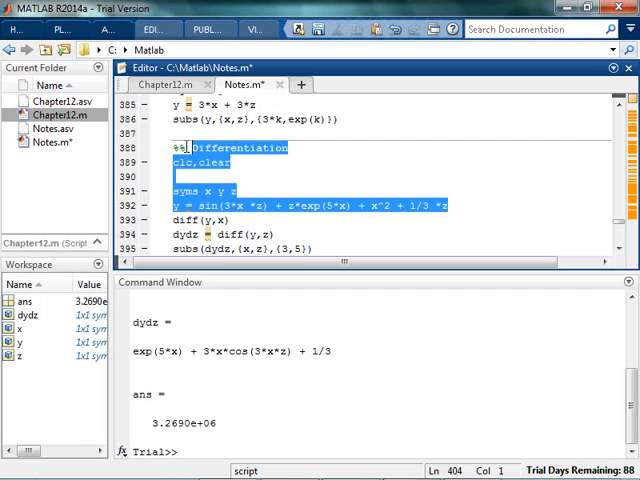
scroll("down", 3)
type("integ")
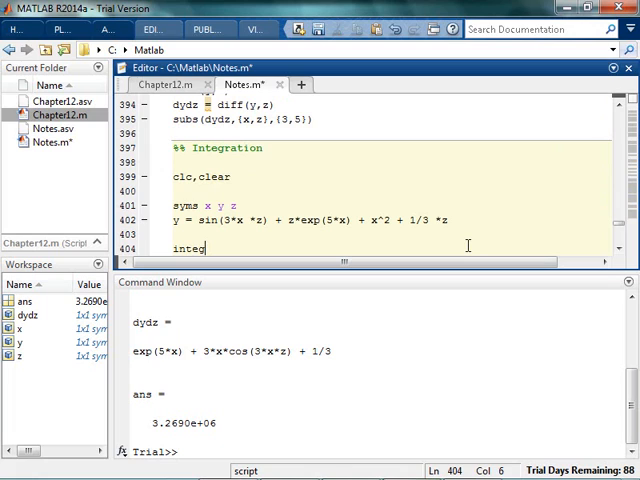
type("rate(y,x")
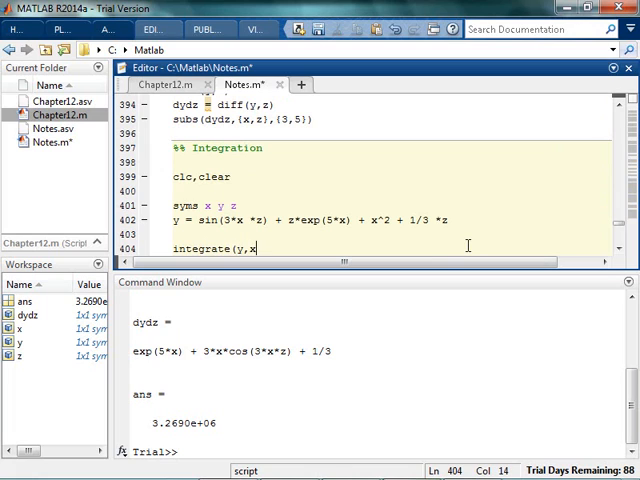
key("f5")
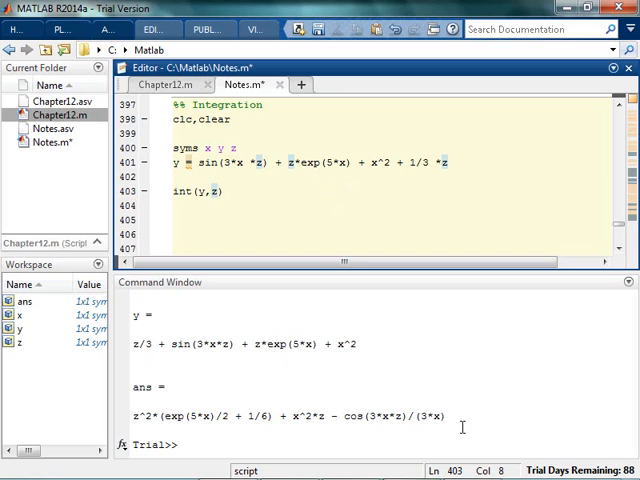
mouse_move(438, 304)
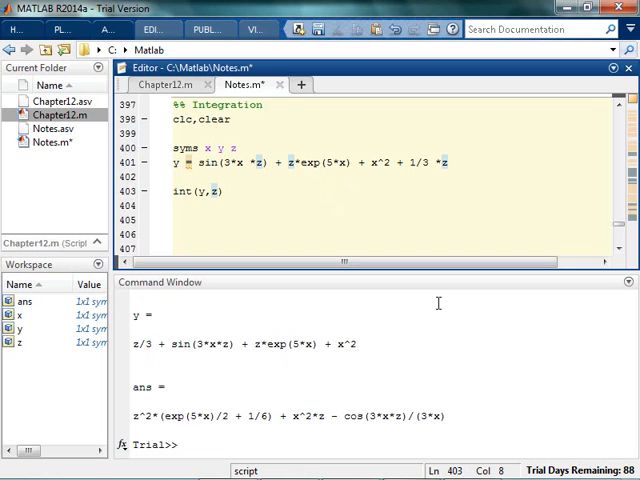
Make the integral definite as int(y,z,0,5), then change it to int(y,x,0,20) and rerun.
type(",")
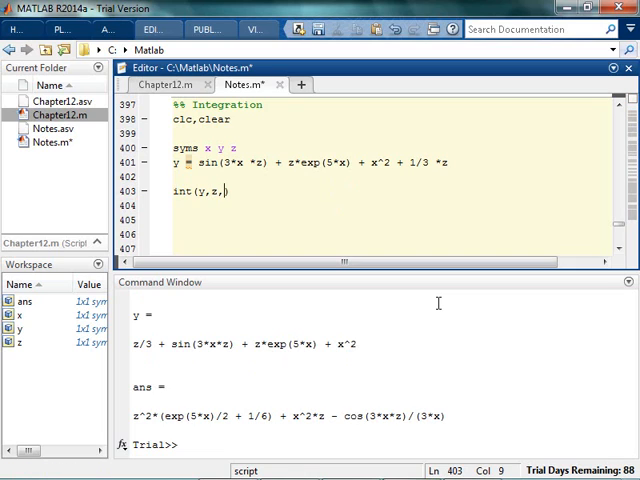
type("0,5")
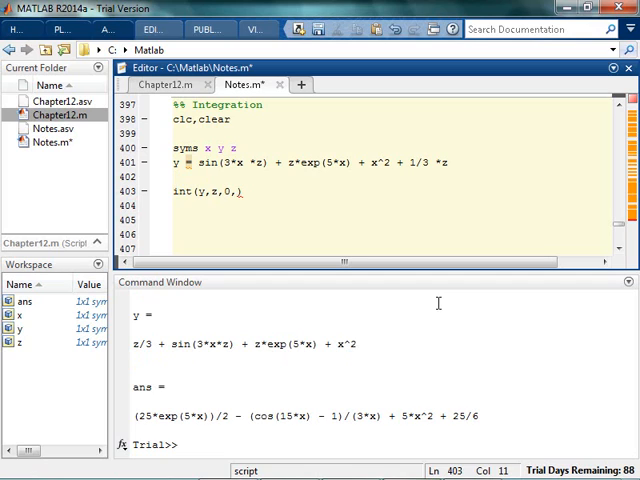
type("z")
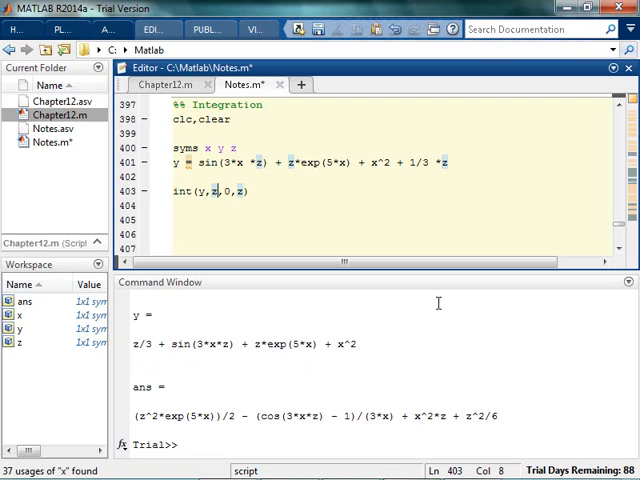
type("x")
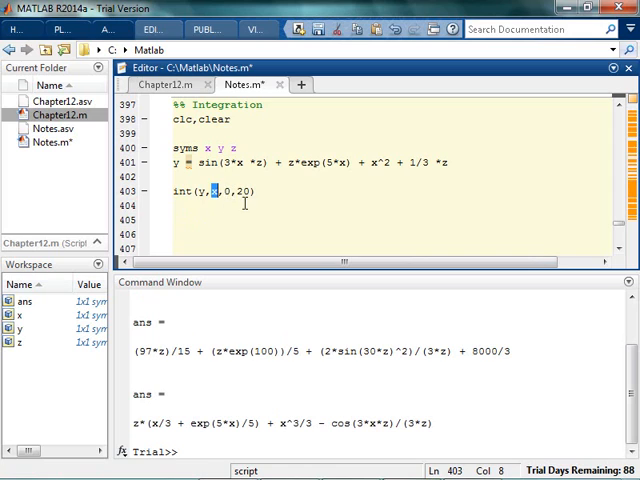
Comment the int(y,x,0,20) line with '% same syntax as the TI-89'.
type("x")
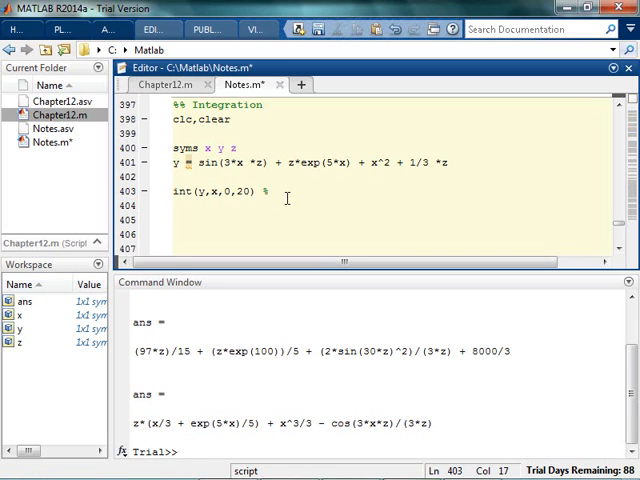
type("same syntax as the")
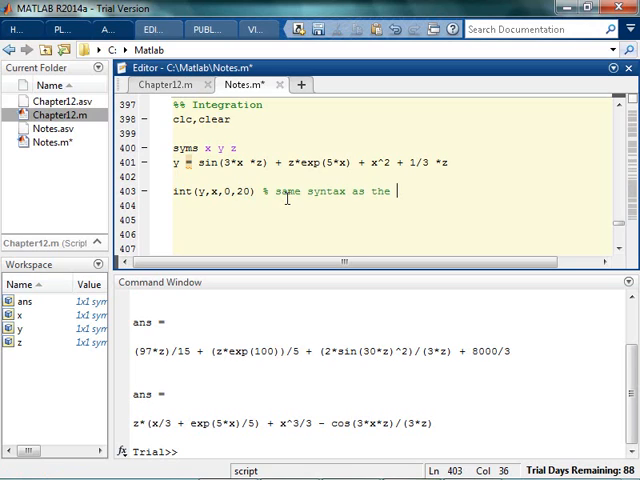
type("TI-89")
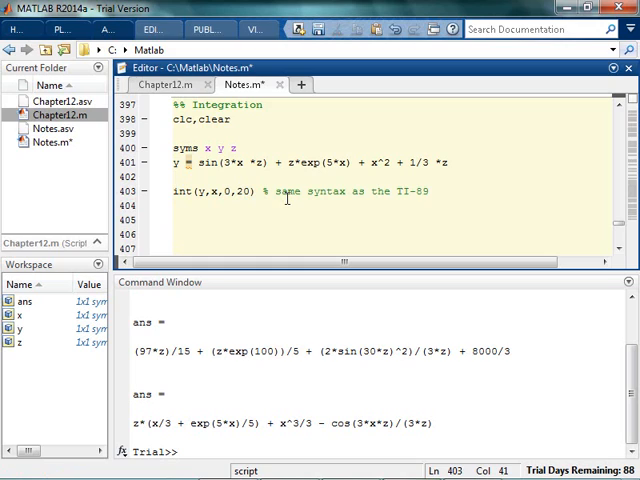